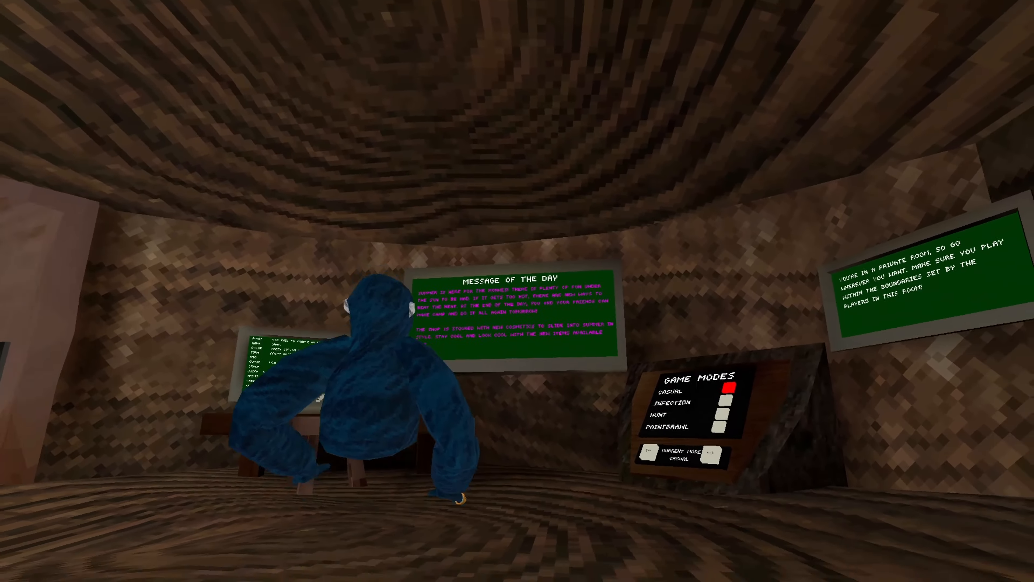
{"action": "mouse_move", "coordinate": [517, 291]}
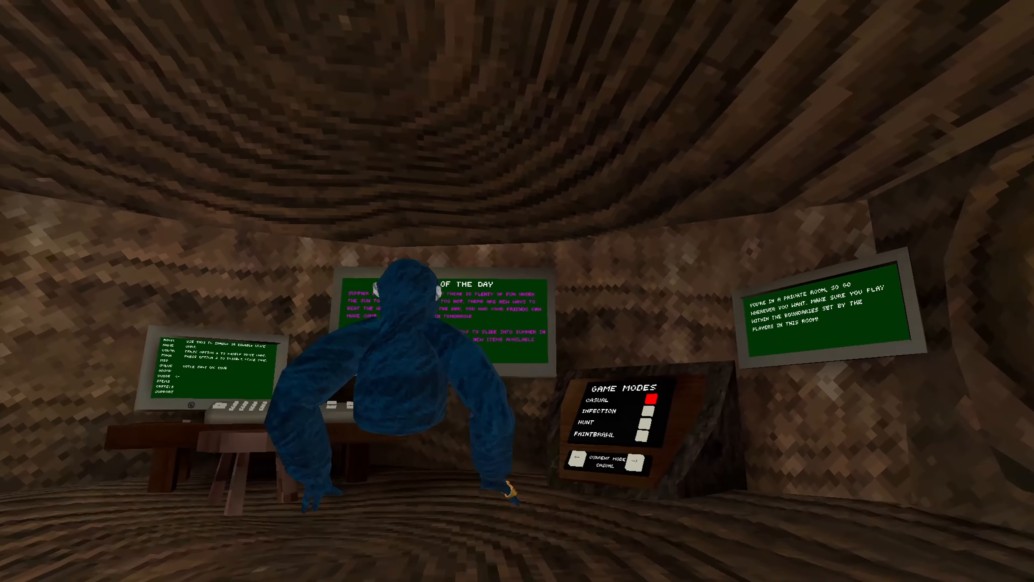
{"action": "mouse_move", "coordinate": [517, 291]}
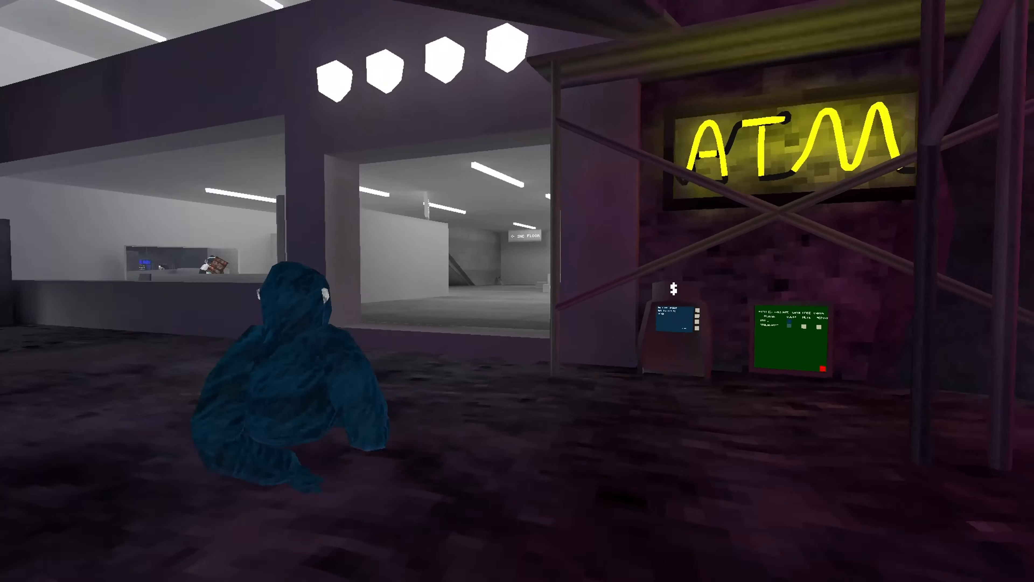
{"action": "mouse_move", "coordinate": [517, 290]}
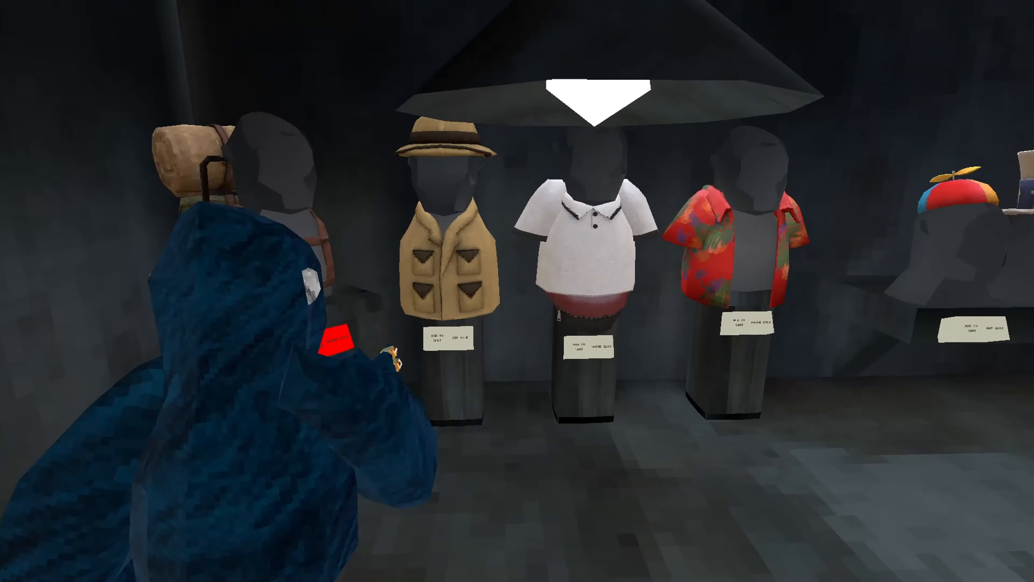
{"action": "mouse_move", "coordinate": [516, 291]}
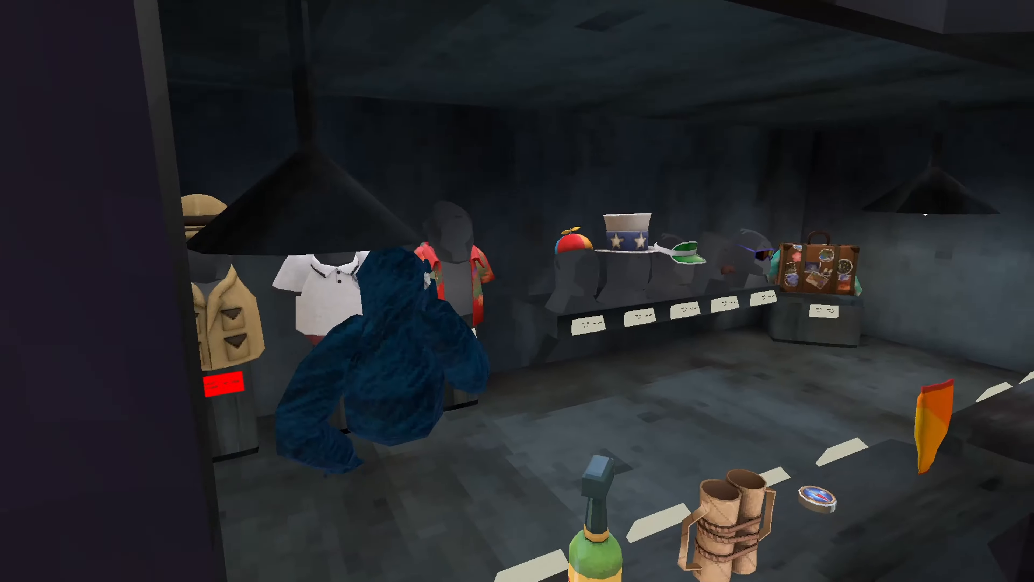
{"action": "mouse_move", "coordinate": [517, 291]}
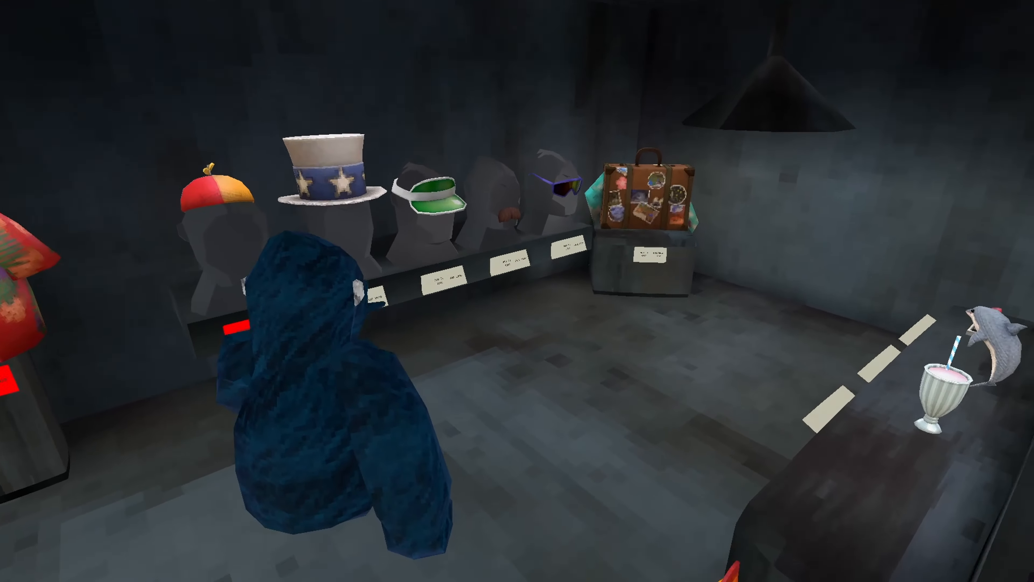
{"action": "mouse_move", "coordinate": [517, 291]}
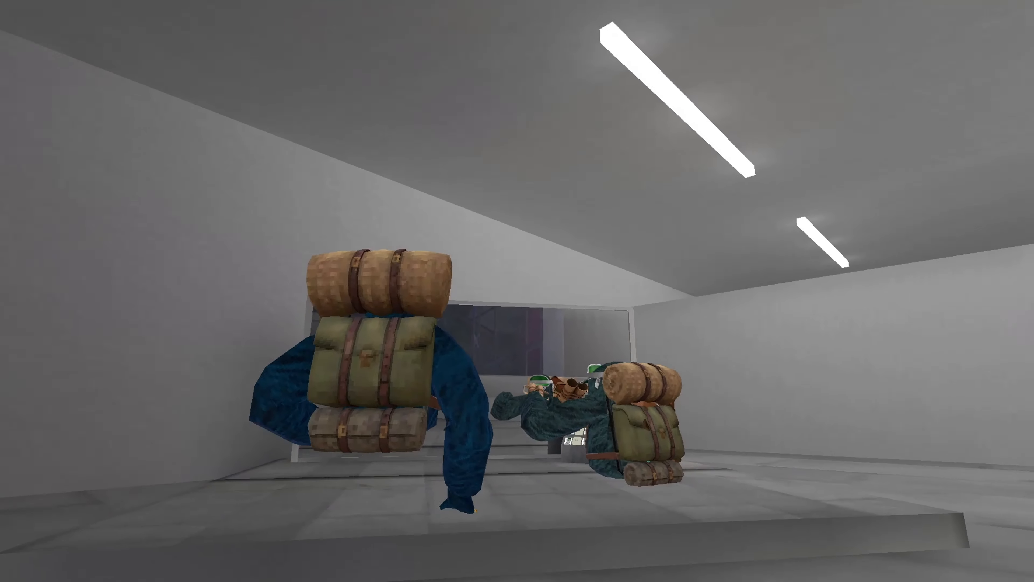
{"action": "mouse_move", "coordinate": [517, 291]}
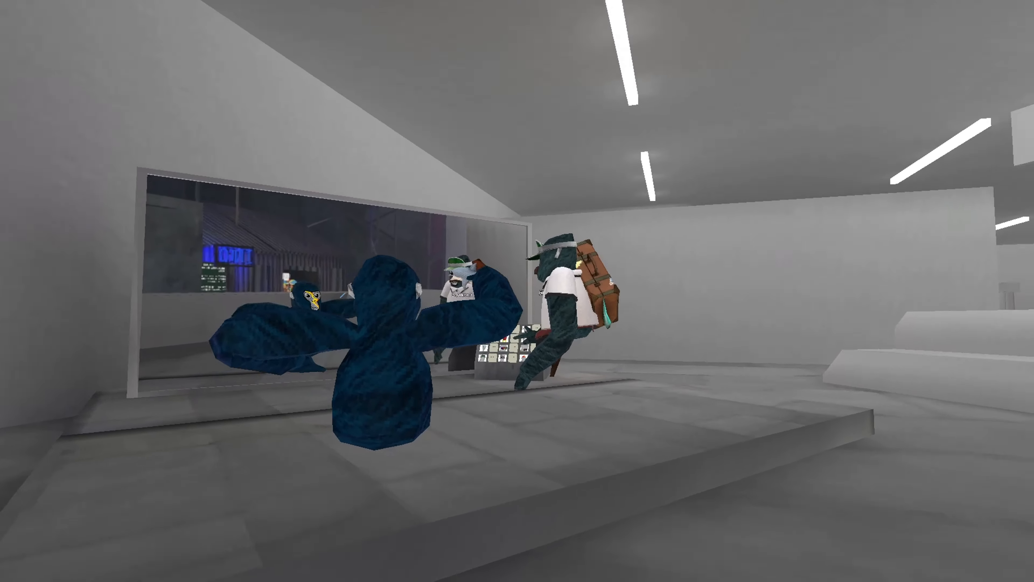
{"action": "mouse_move", "coordinate": [517, 291]}
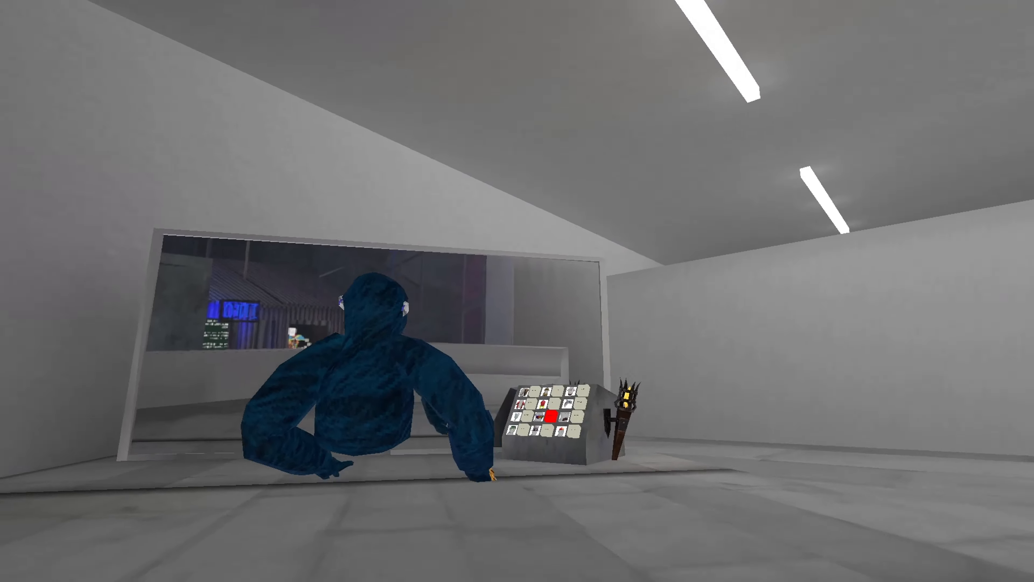
{"action": "mouse_move", "coordinate": [517, 291]}
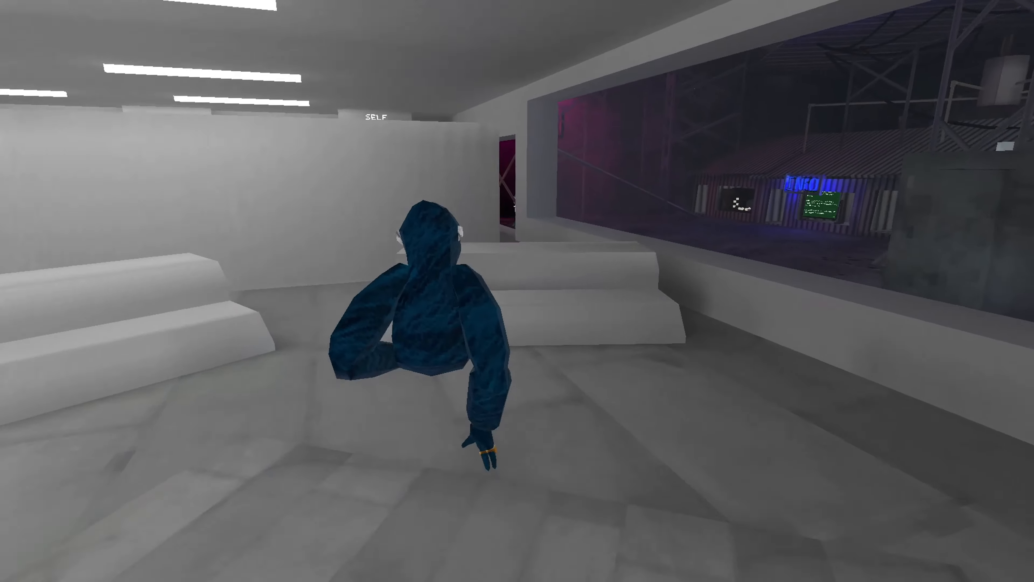
Step: Walk forward out of the changing room toward the window overlooking the warehouse
{"action": "key", "text": "w"}
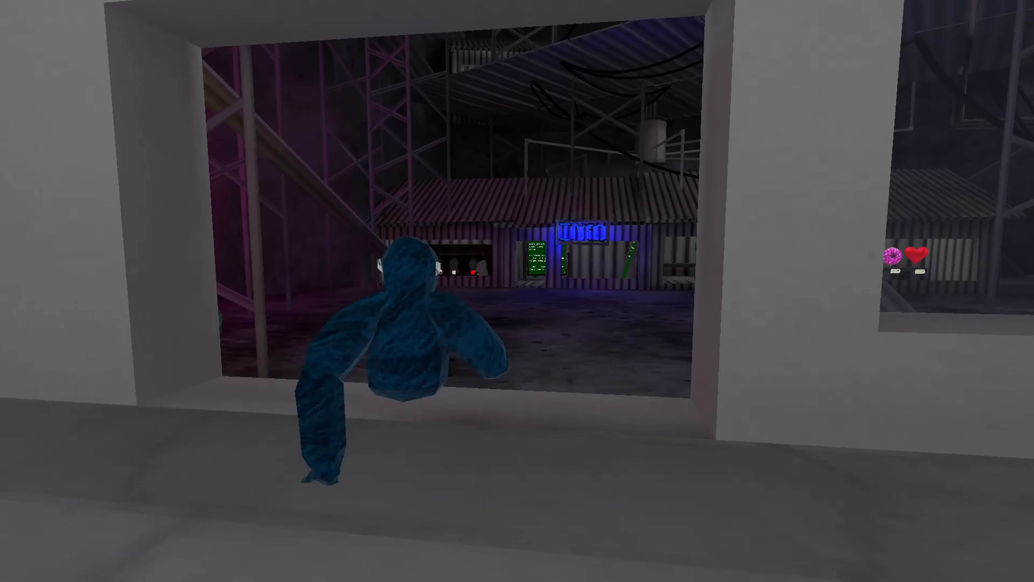